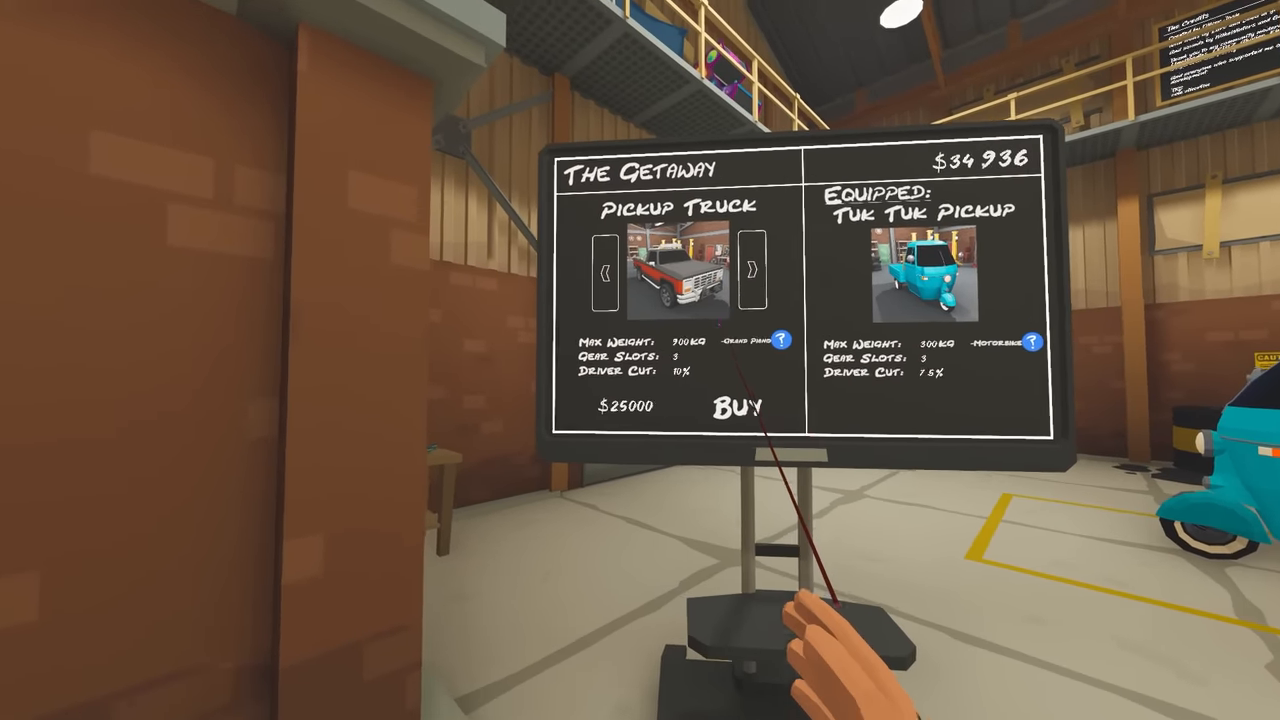
# - Buy the Pickup Truck for $25000 on The Getaway board
pyautogui.click(738, 407)
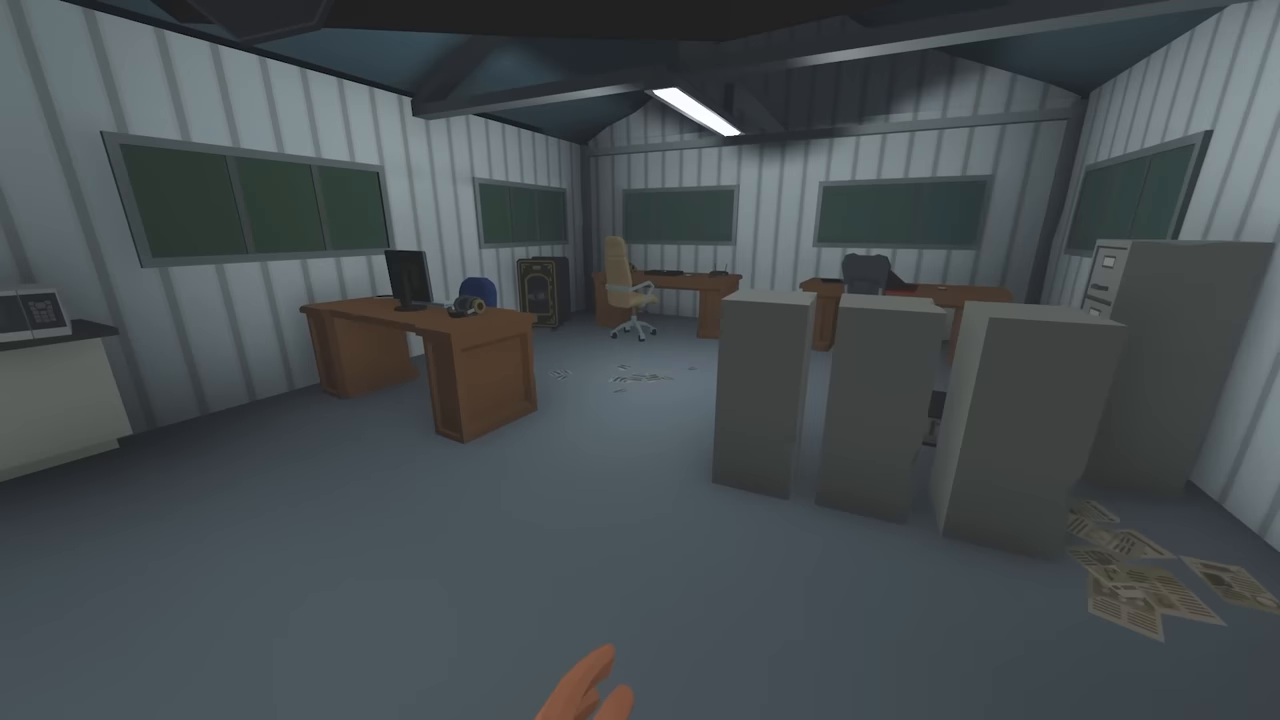
pyautogui.moveTo(640, 360)
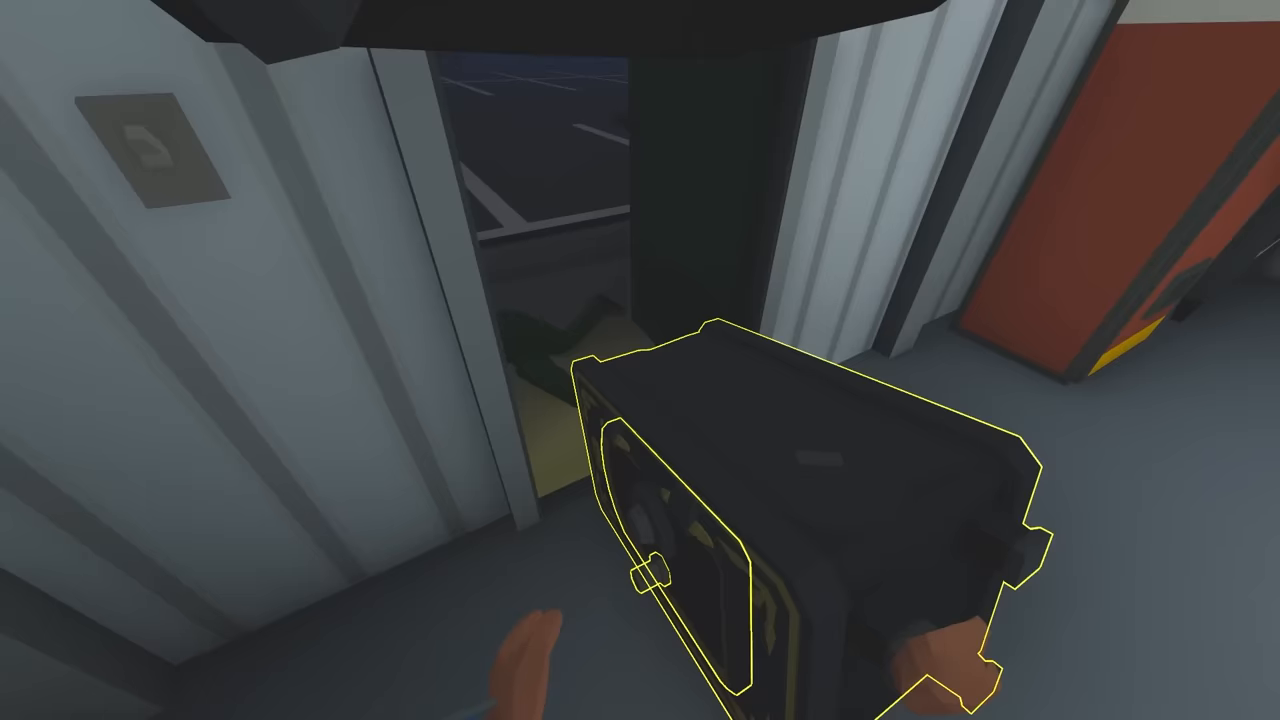
pyautogui.moveTo(640, 360)
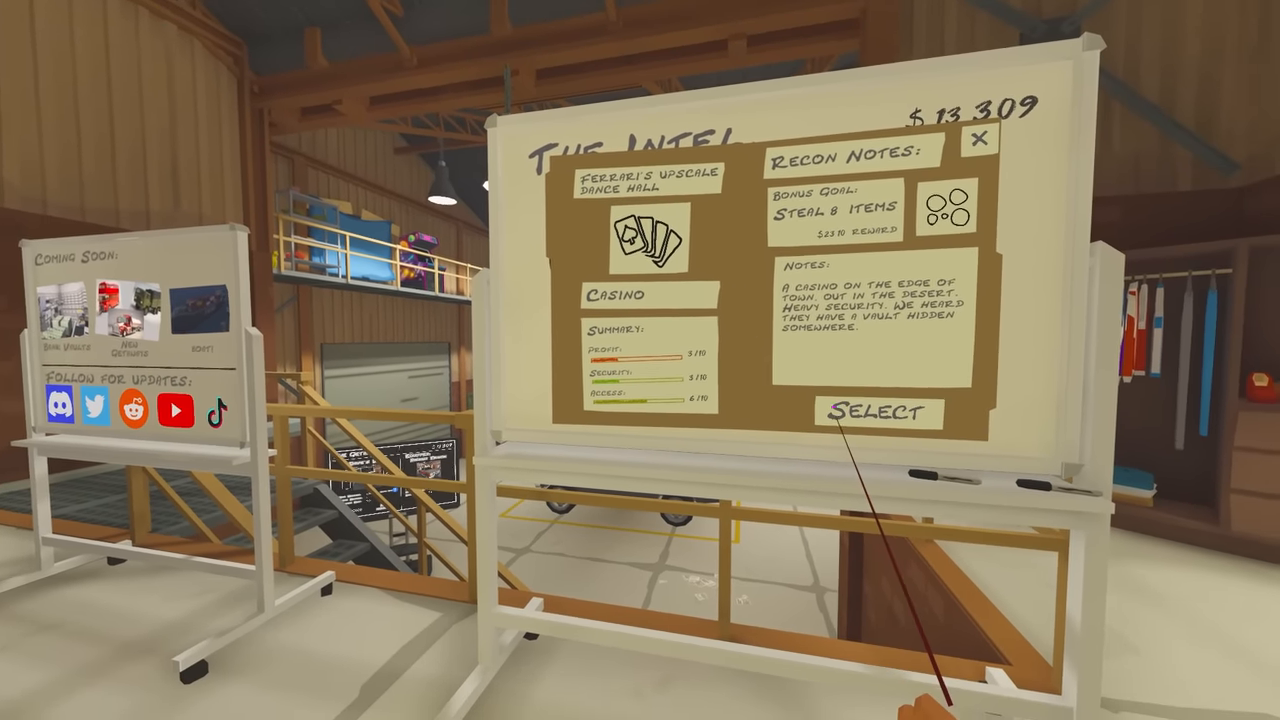
# - Select the Casino recon job at Ferrari's dance hall on The Intel whiteboard
pyautogui.click(876, 412)
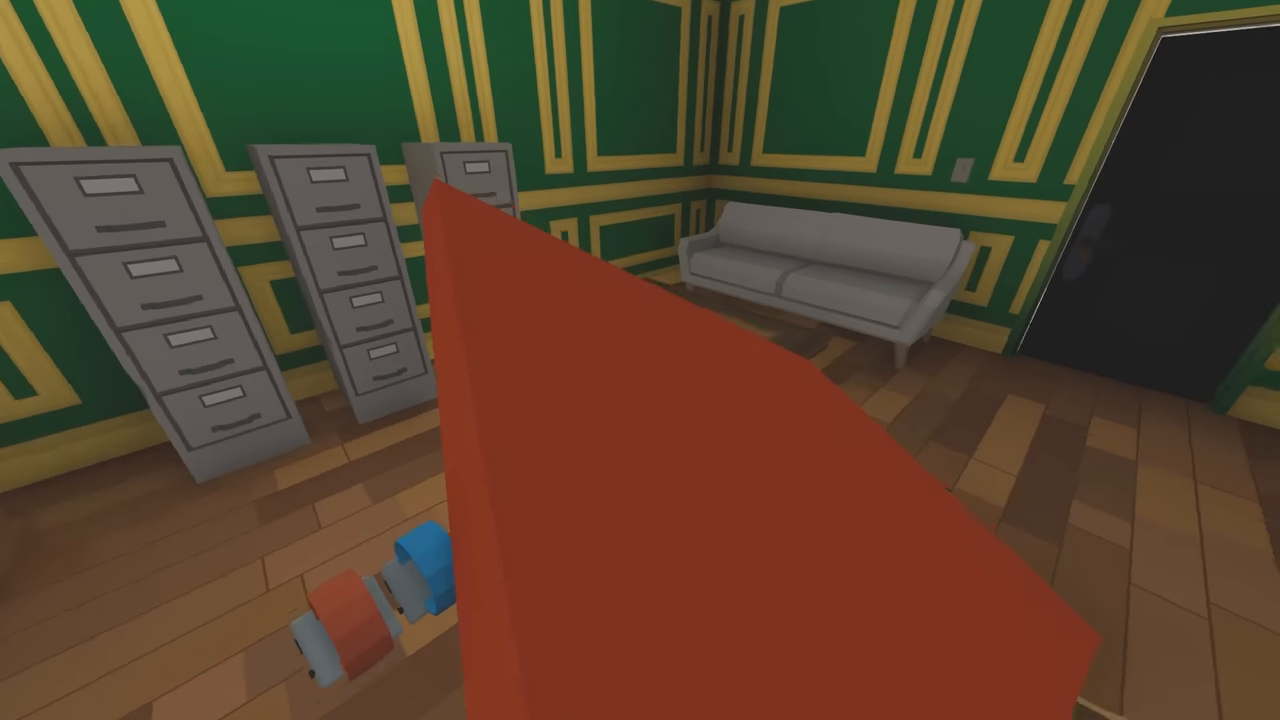
pyautogui.moveTo(640, 360)
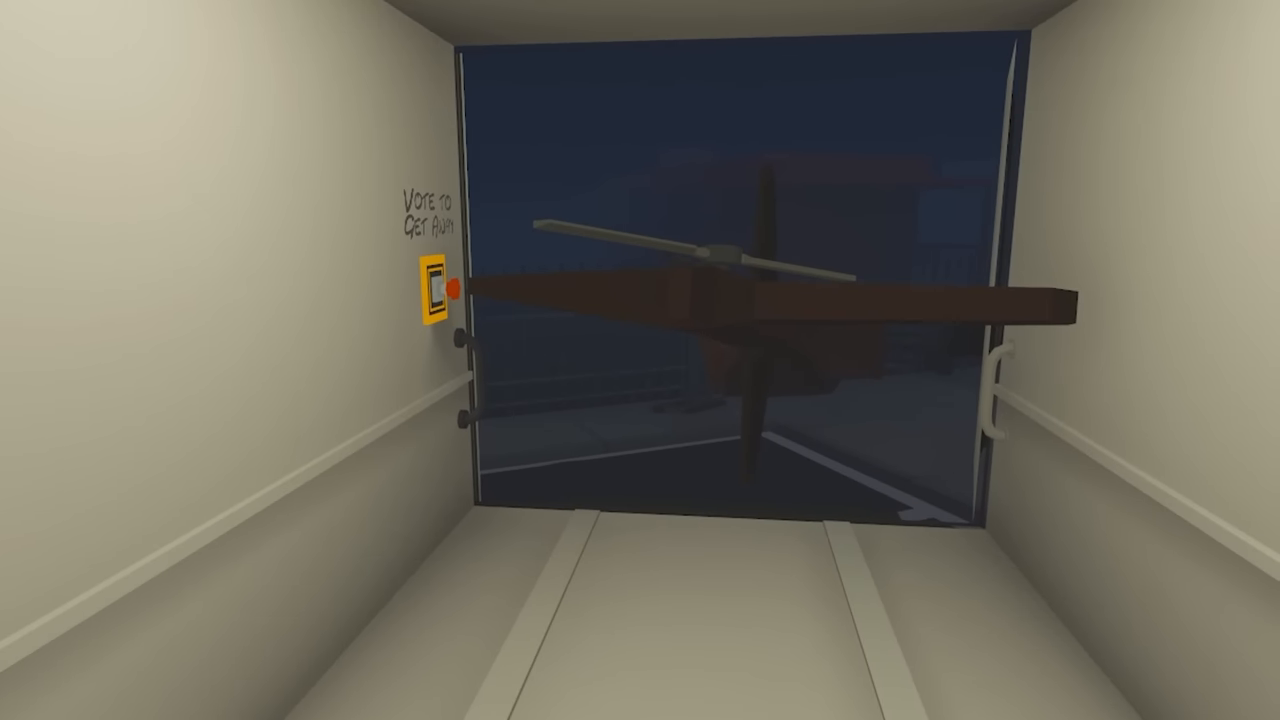
# - Press the yellow Vote to Get Away button with the helicopter aboard
pyautogui.click(432, 290)
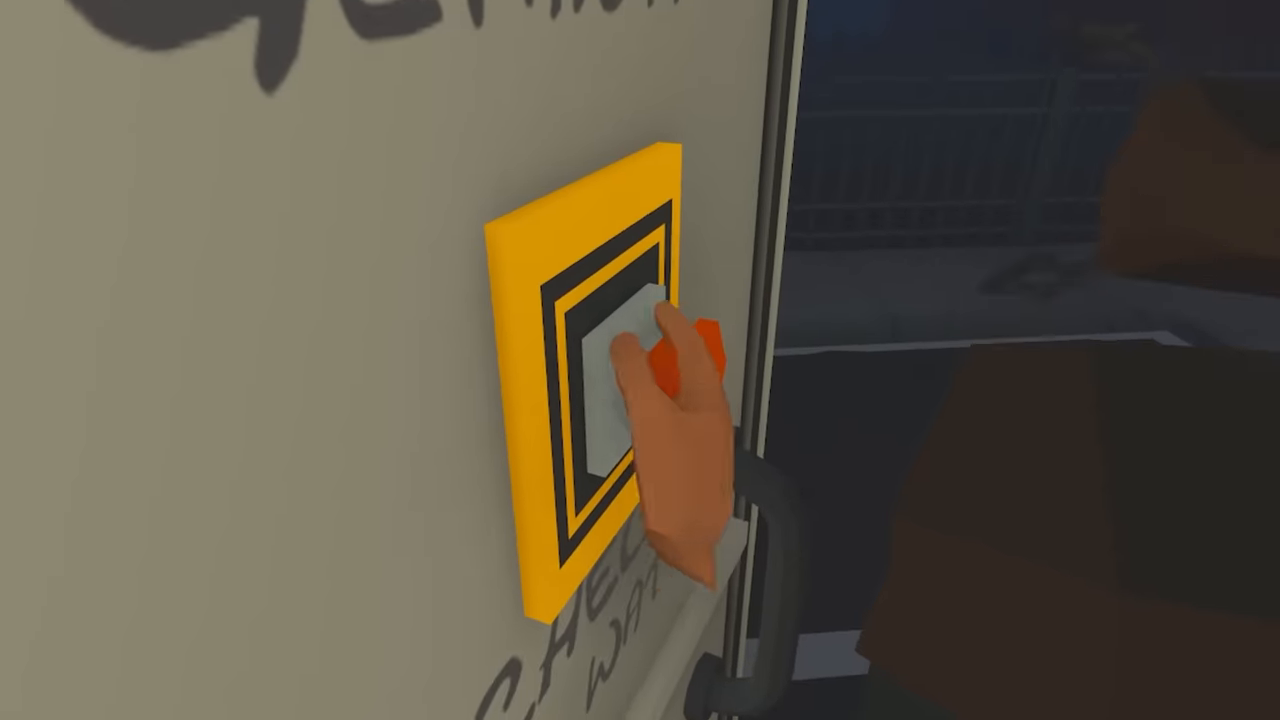